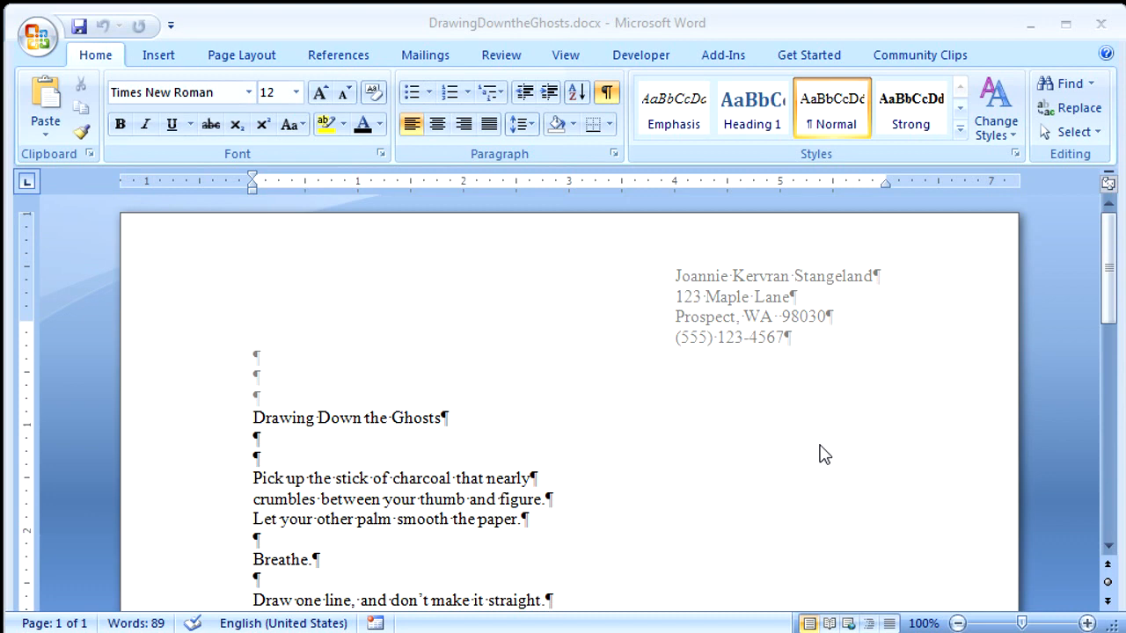
pyautogui.moveTo(38, 35)
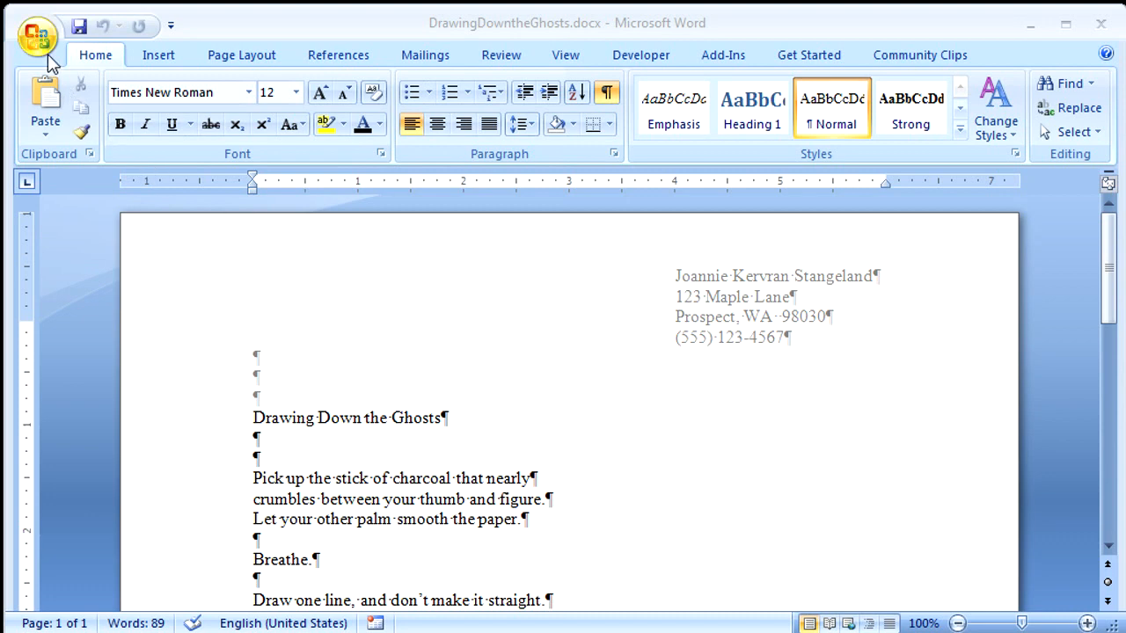
# - Save the poem as a new copy named 'Manuscript' in the Ghosts folder
pyautogui.click(37, 35)
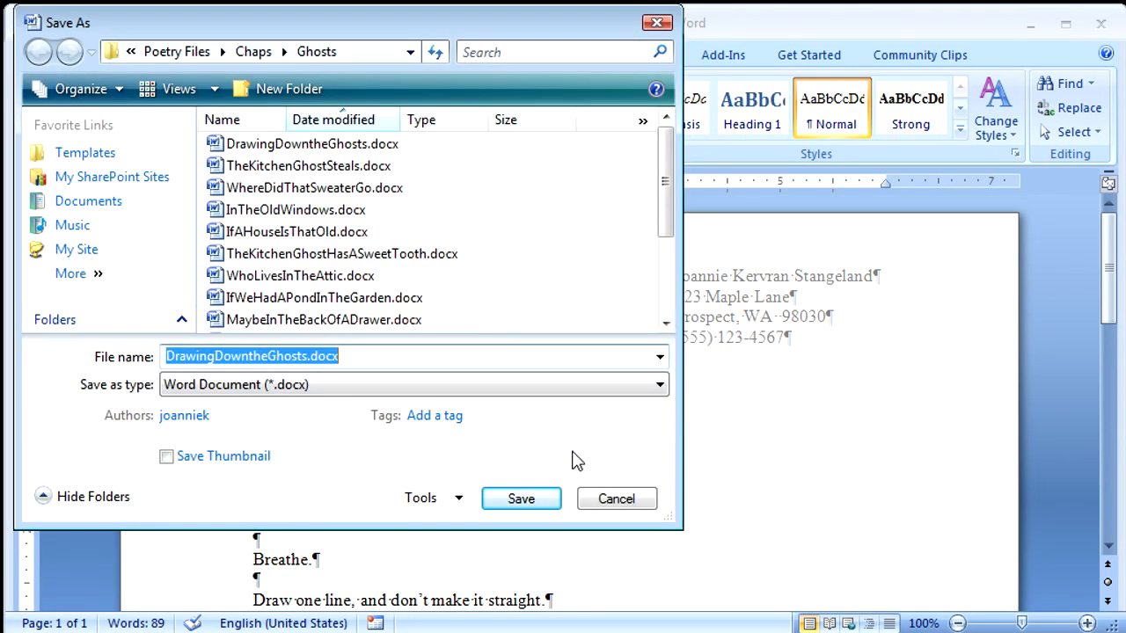
pyautogui.write('Manuscript')
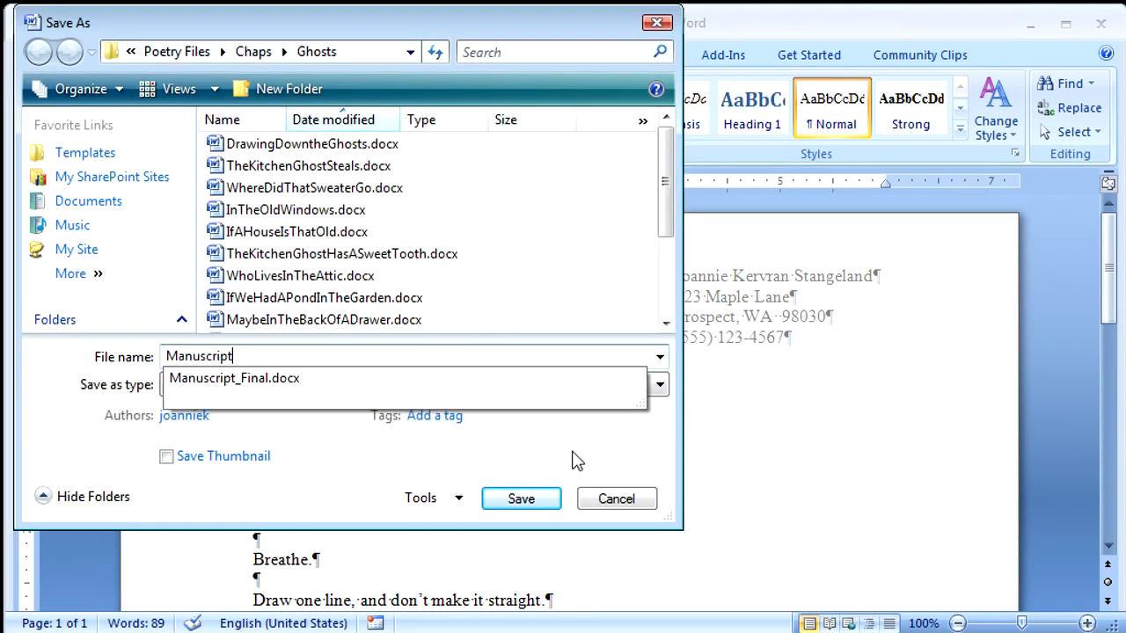
pyautogui.moveTo(520, 499)
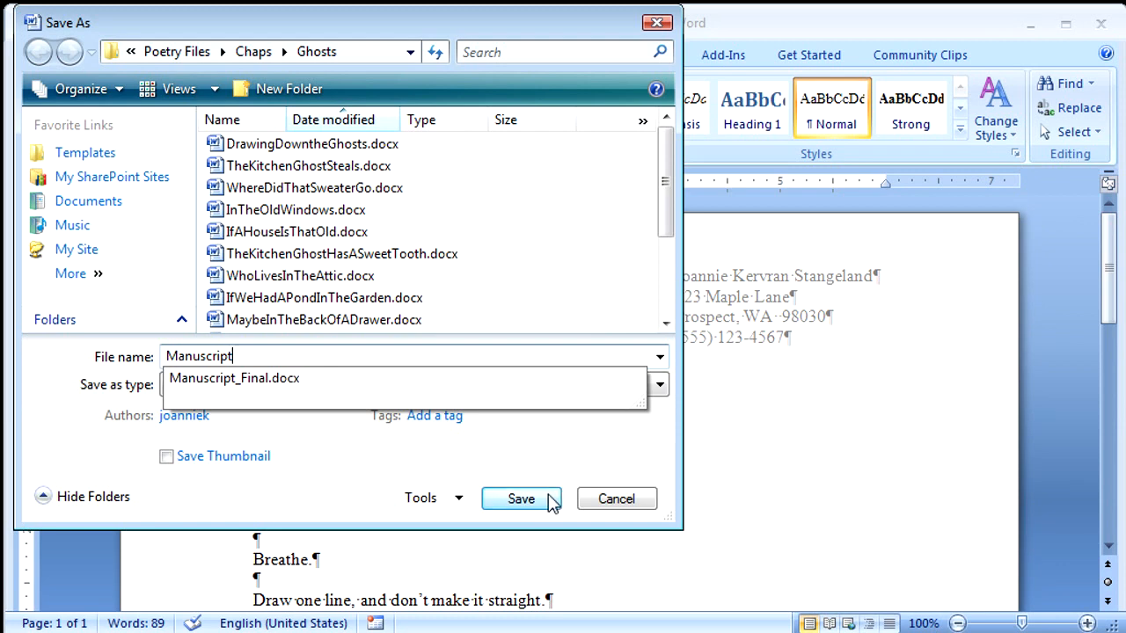
pyautogui.click(521, 498)
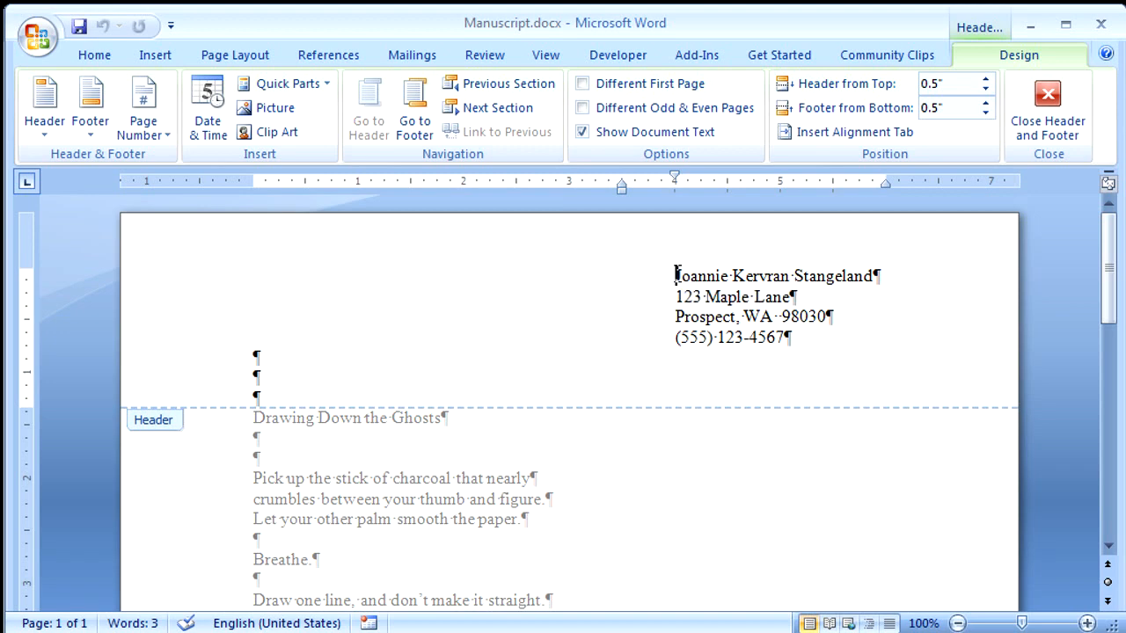
# - Select the name and address lines in the header
pyautogui.moveTo(675, 275); pyautogui.dragTo(789, 338)
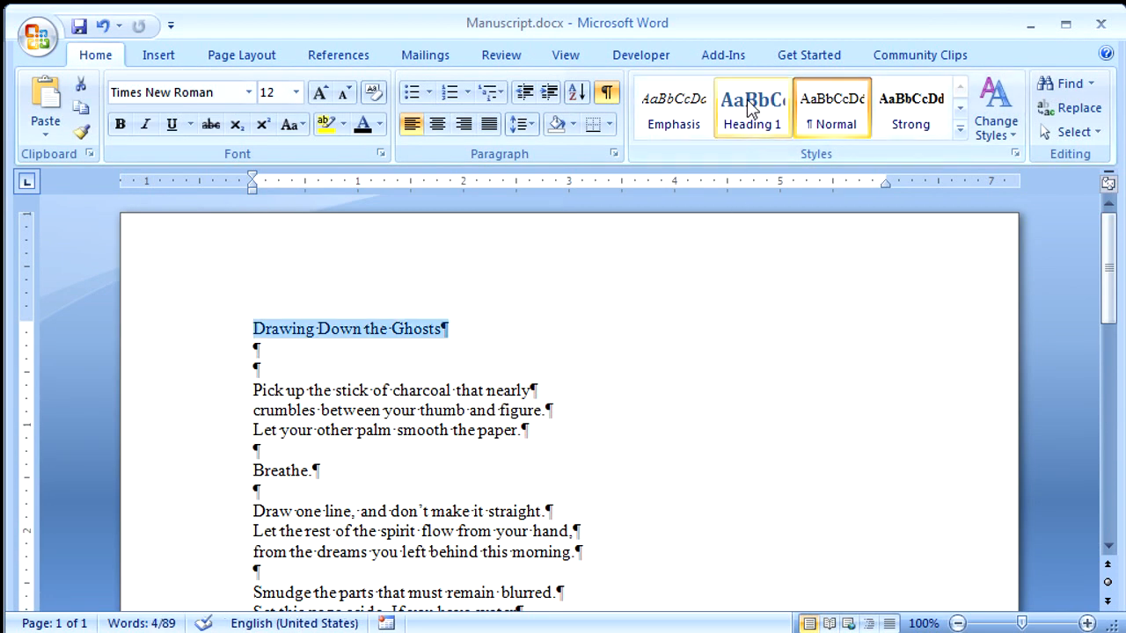
# - Apply Heading 1 to the title, set it to Times New Roman 12, and update Heading 1 to match
pyautogui.click(752, 106)
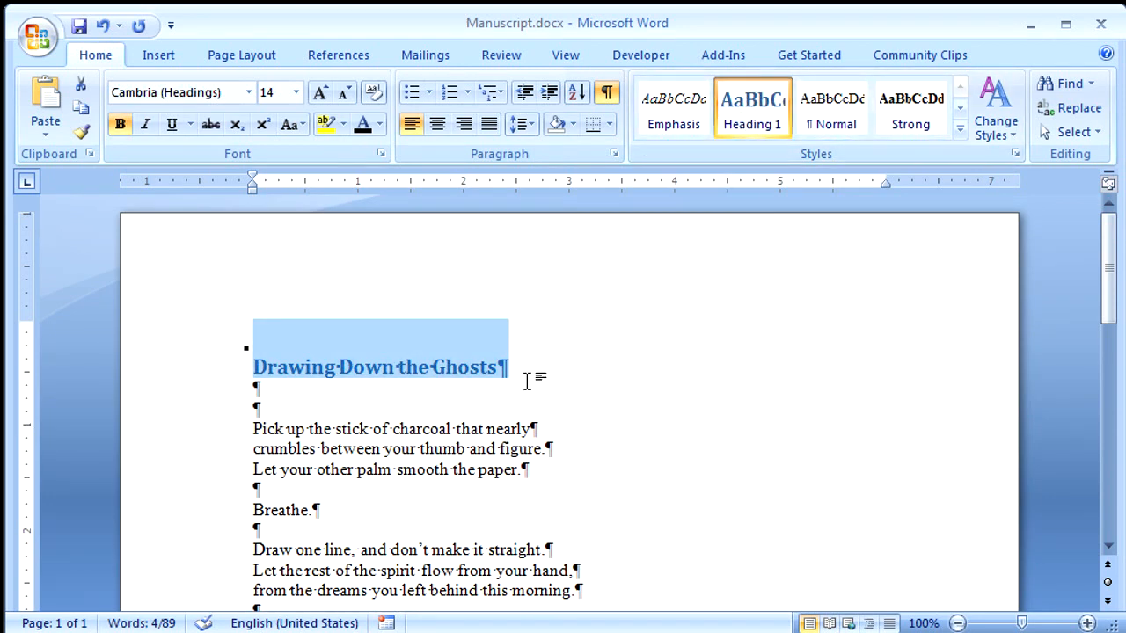
pyautogui.moveTo(514, 380)
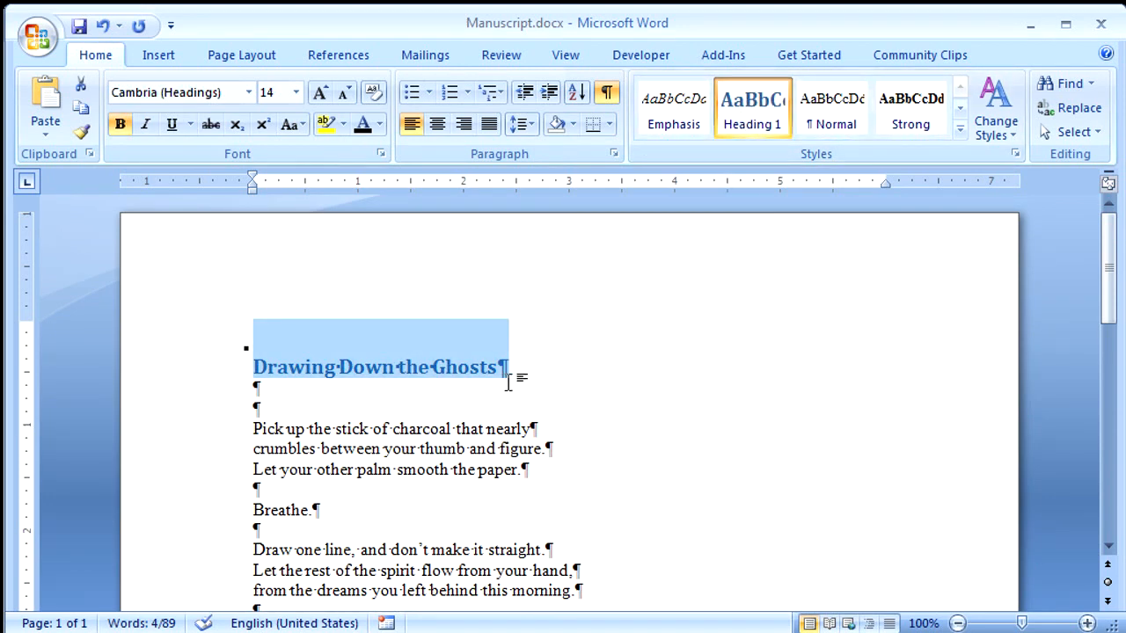
pyautogui.click(249, 92)
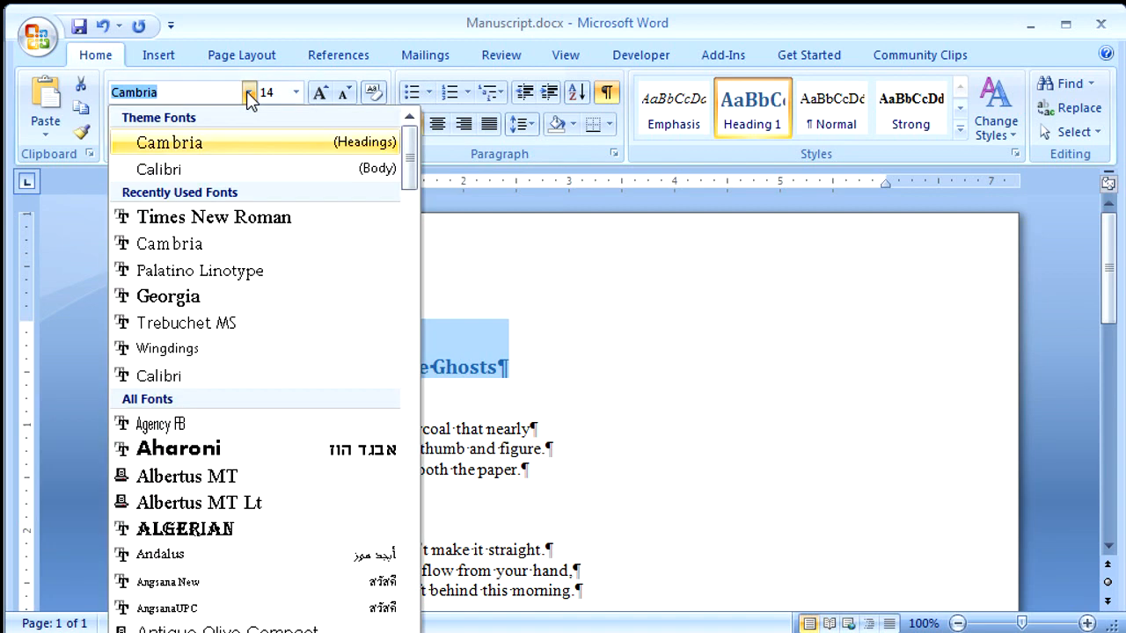
pyautogui.click(213, 216)
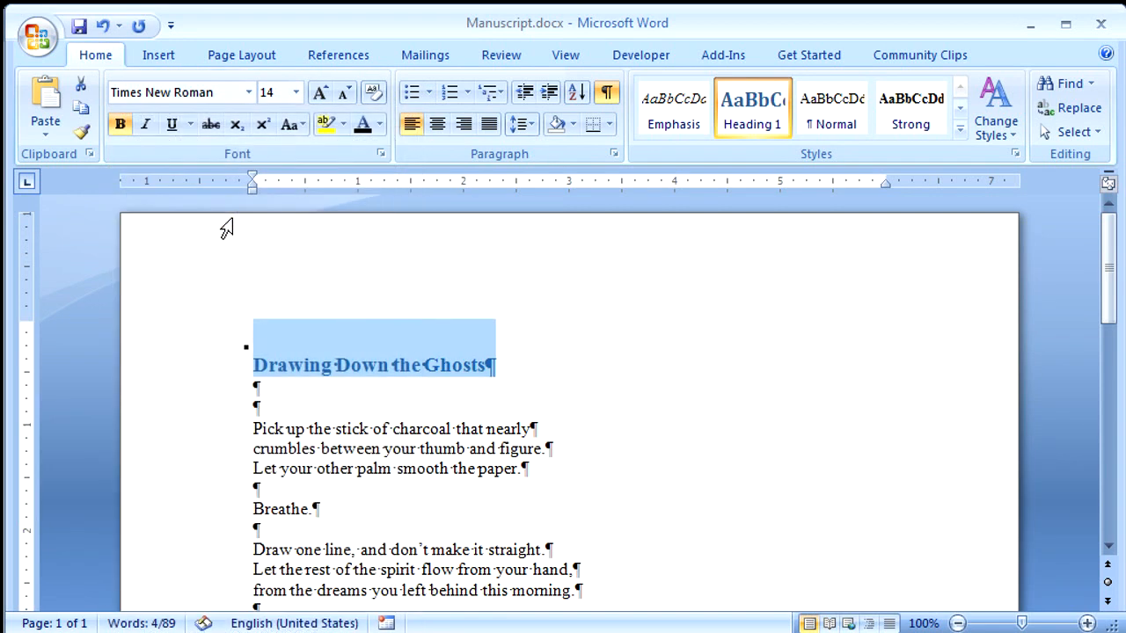
pyautogui.click(296, 93)
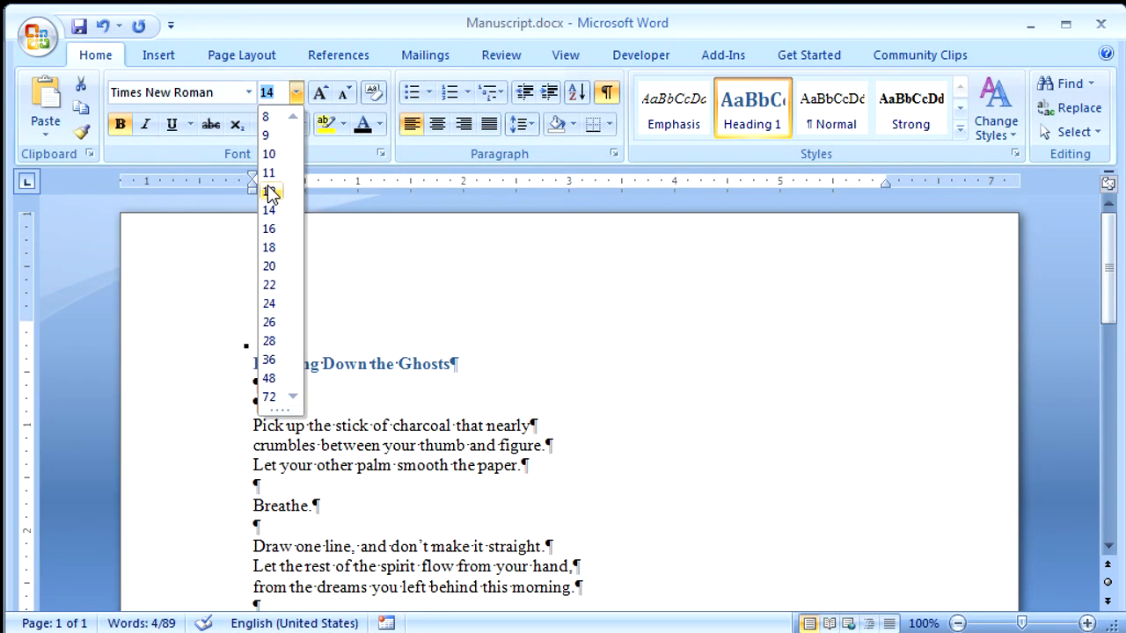
pyautogui.click(268, 191)
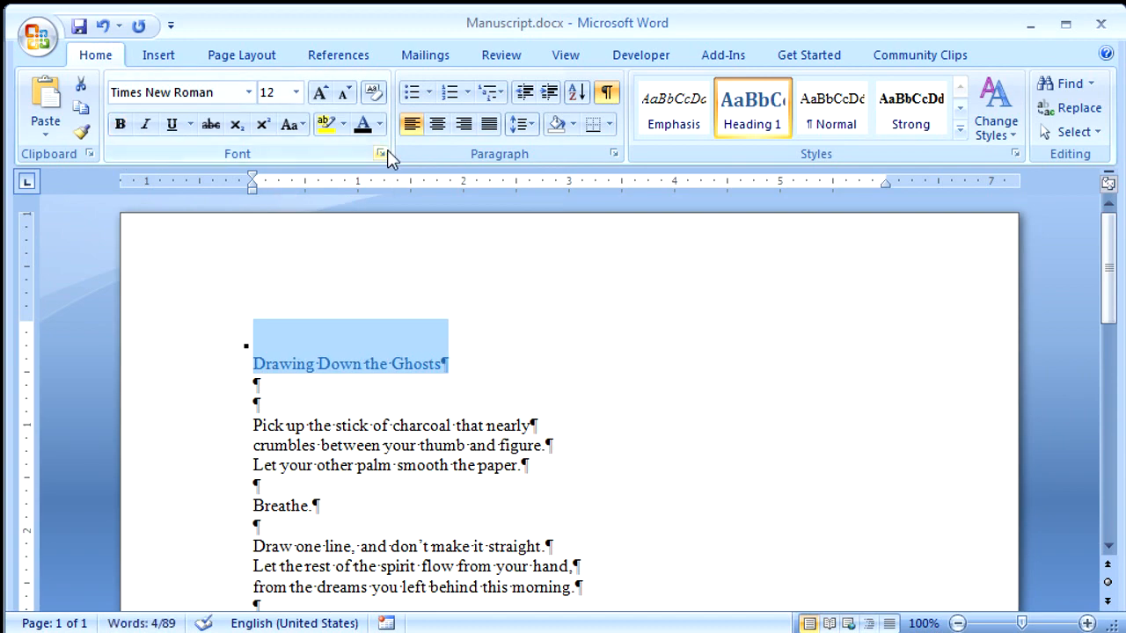
pyautogui.moveTo(1047, 394)
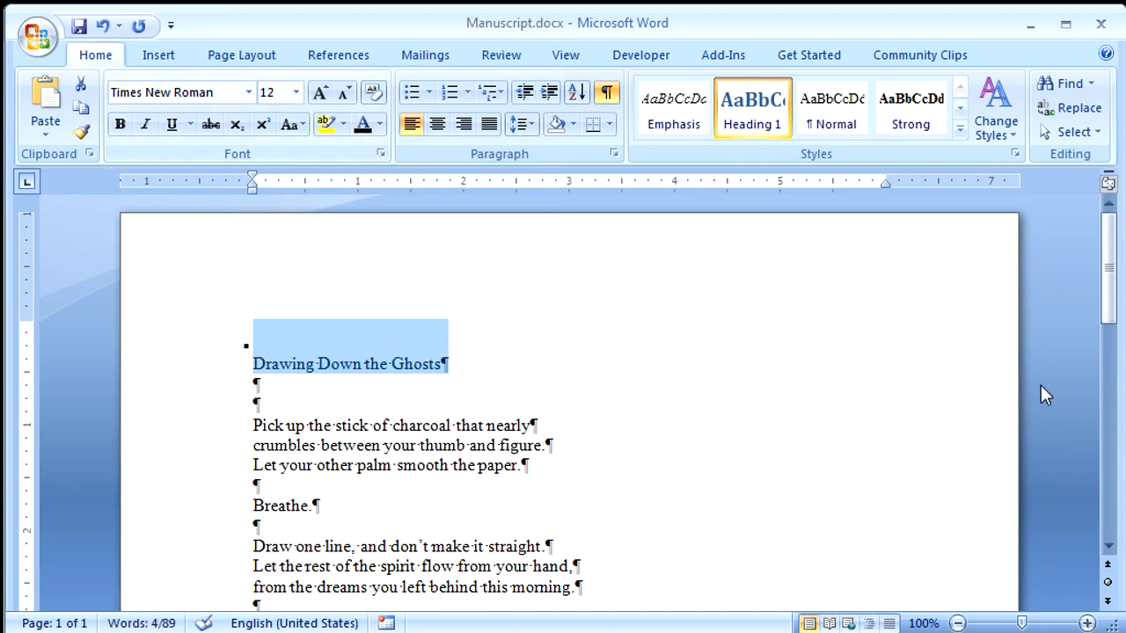
pyautogui.scroll(-3)
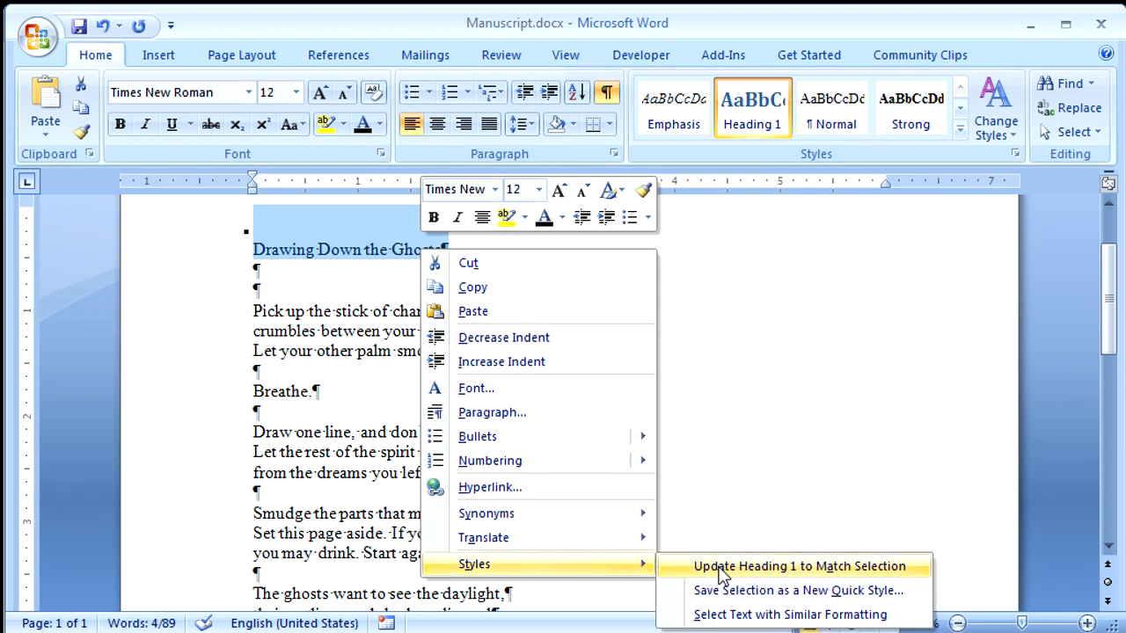
pyautogui.click(798, 566)
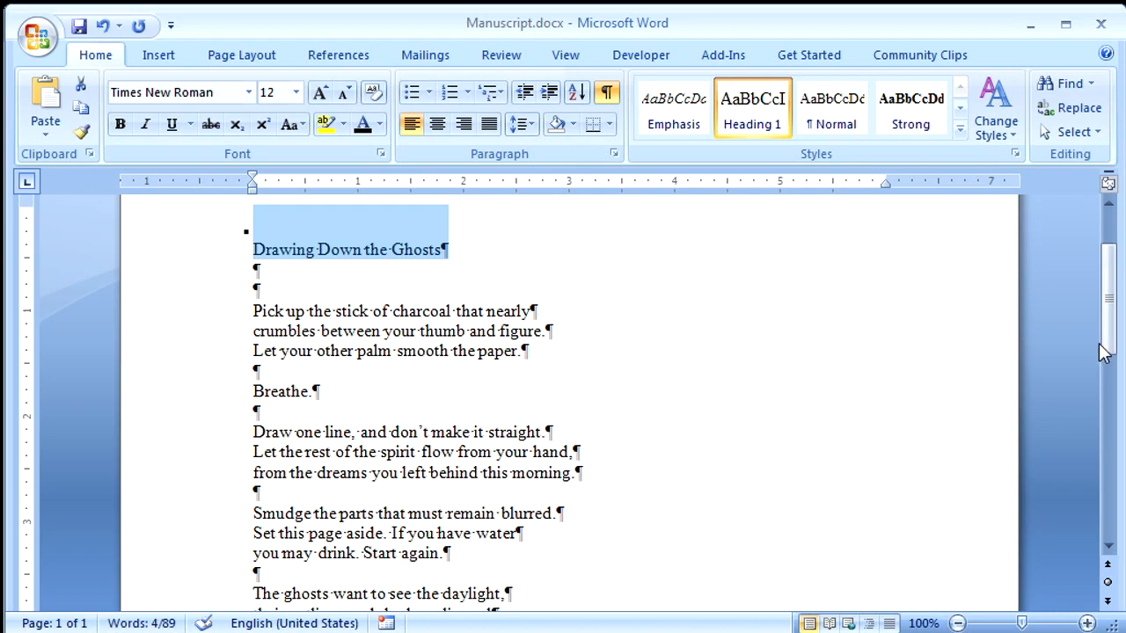
# - Type the next poem title 'The Kitchen Ghost Steals the Cheddar' further down
pyautogui.scroll(-3)
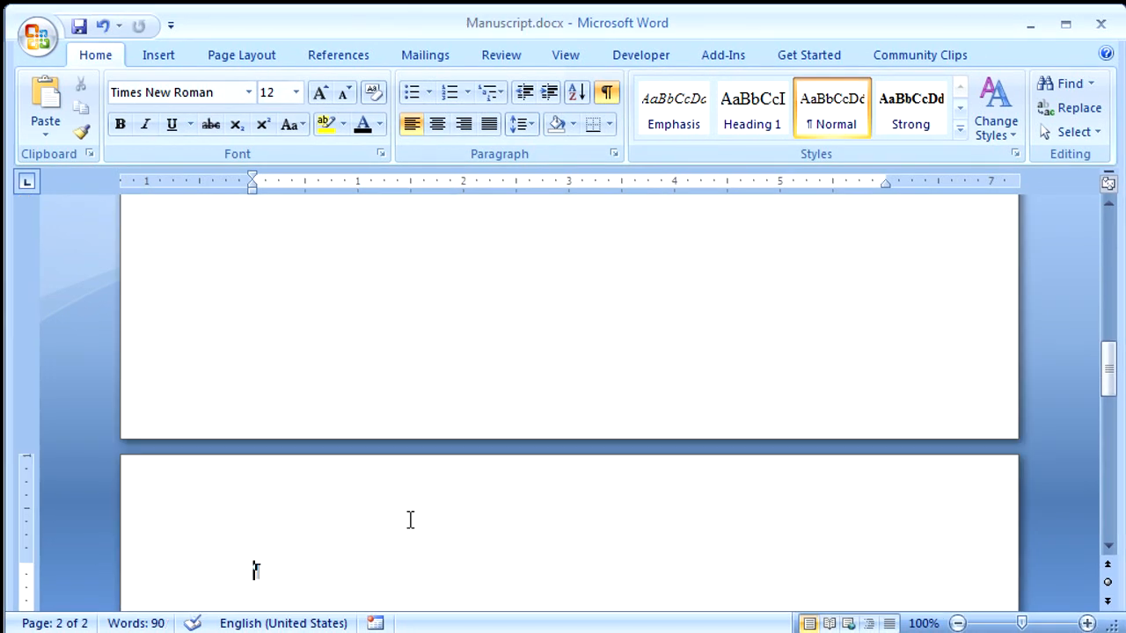
pyautogui.write('The Kitchen Ghost Steals the Cheddar')
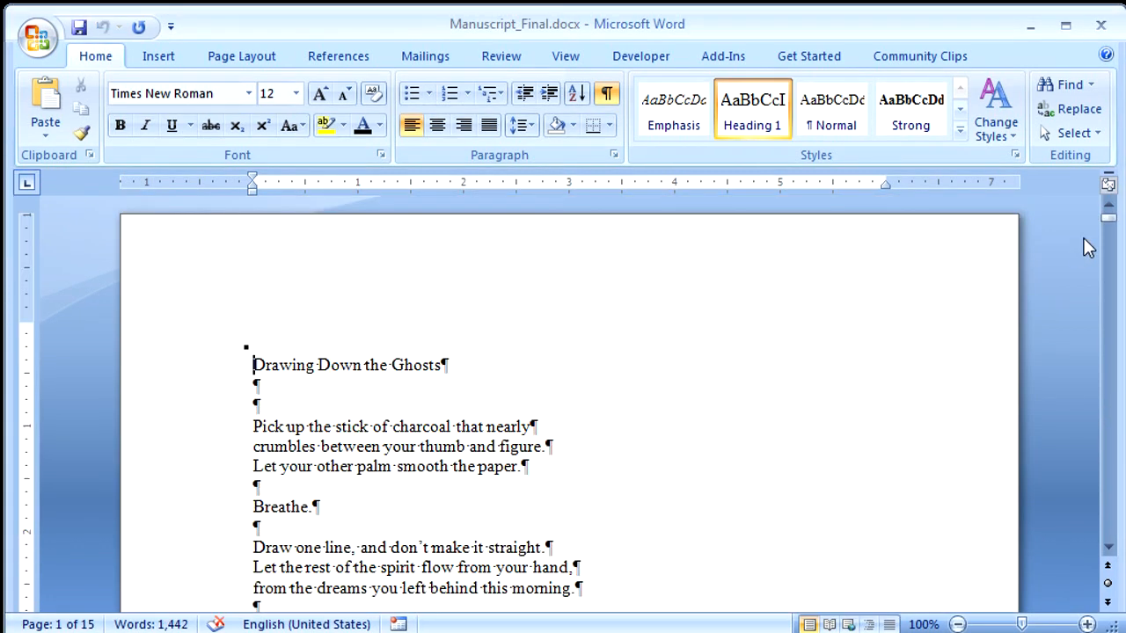
# - Insert a Next Page section break before the first poem and type 'Ghosts' on the new page
pyautogui.scroll(-3)
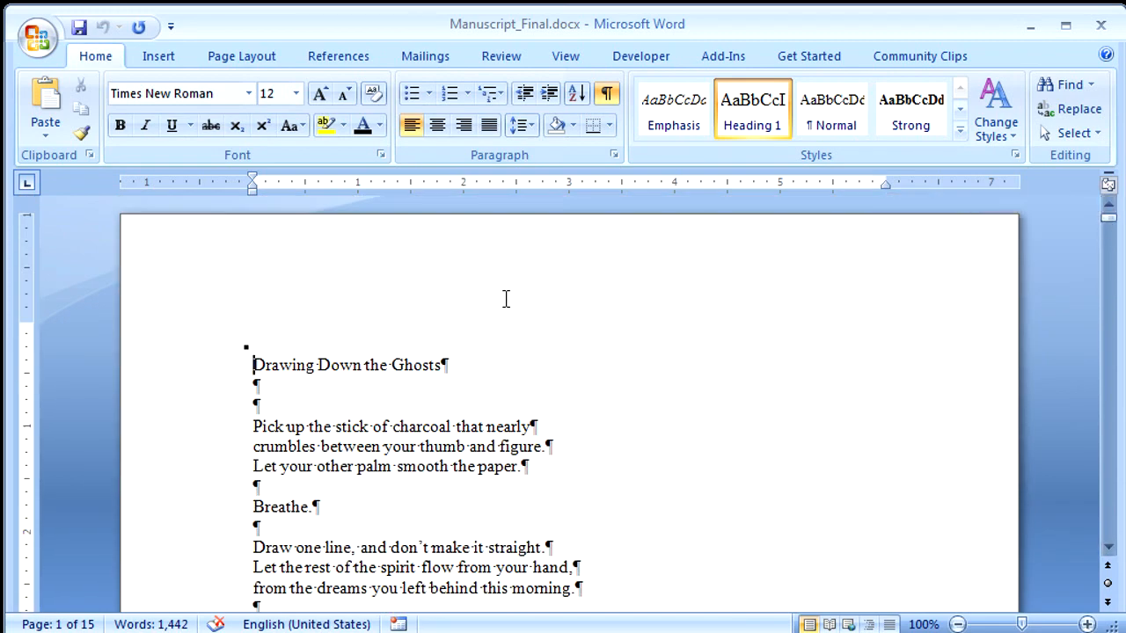
pyautogui.moveTo(451, 281)
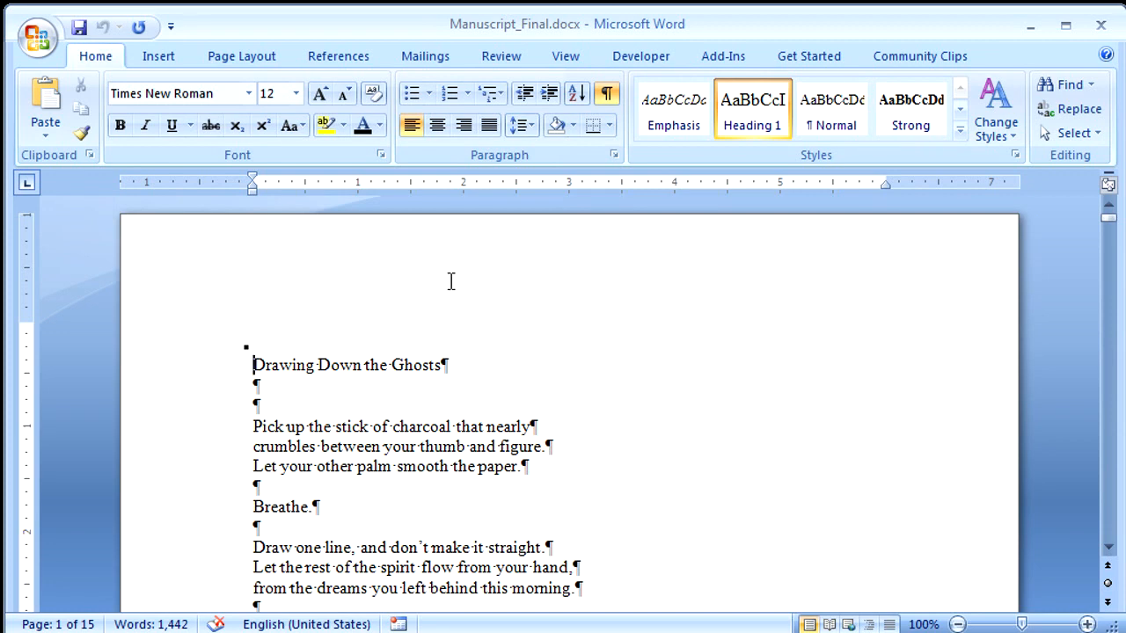
pyautogui.click(241, 55)
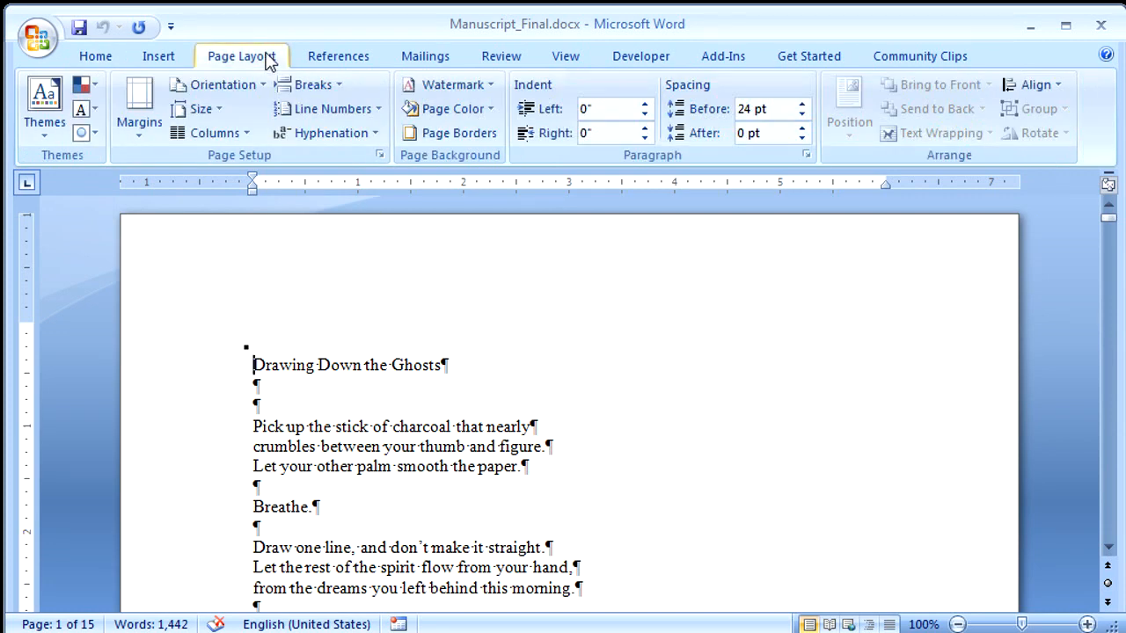
pyautogui.click(310, 85)
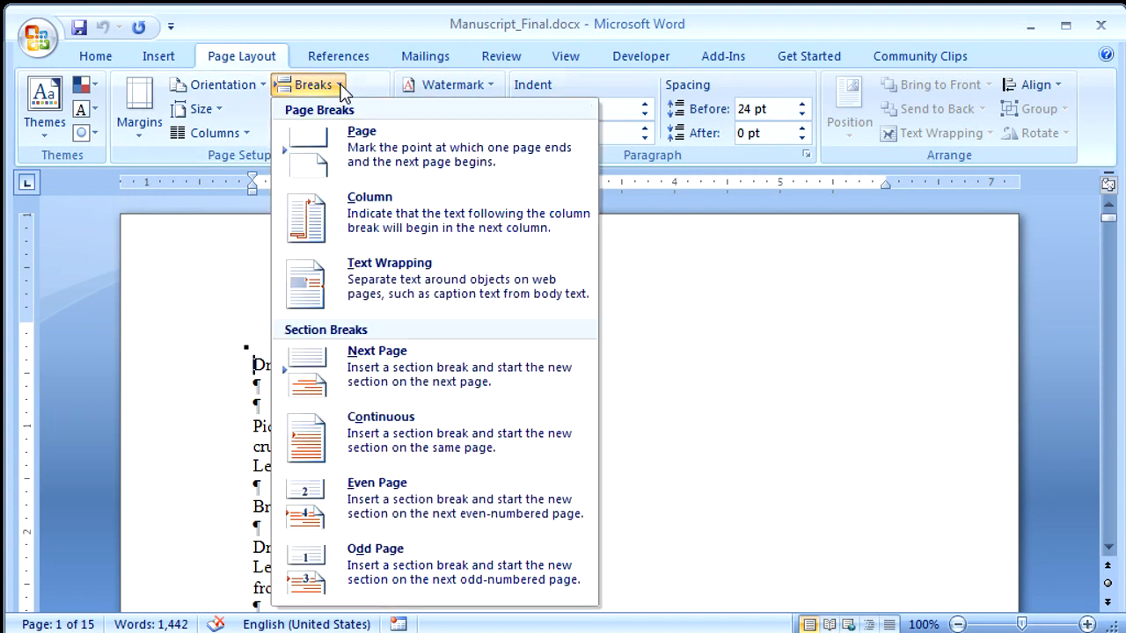
pyautogui.moveTo(396, 367)
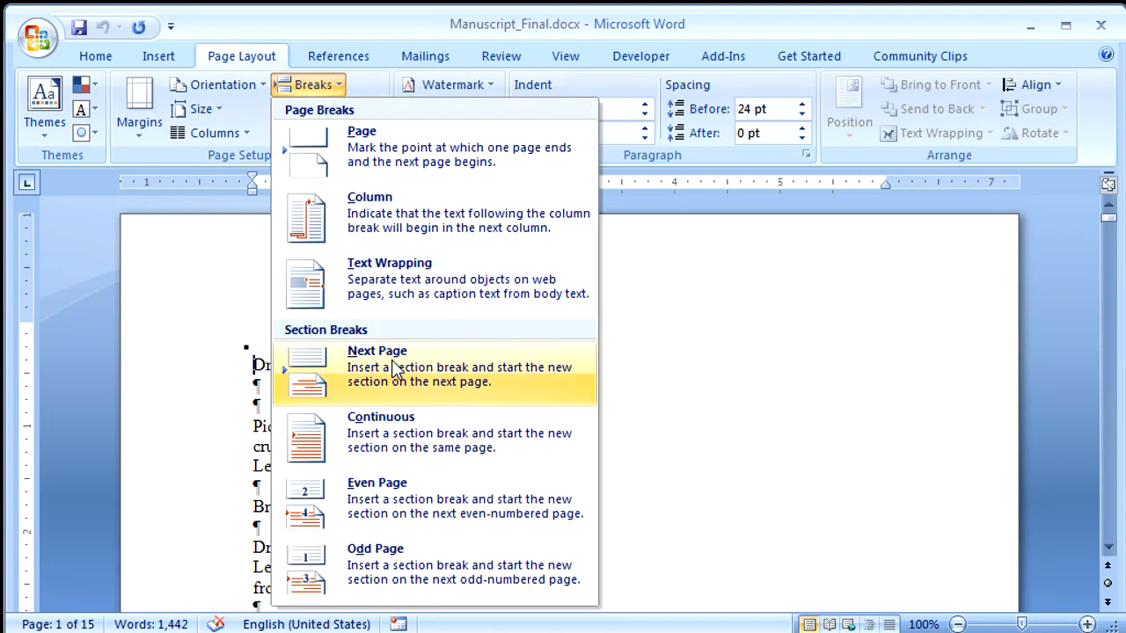
pyautogui.click(376, 366)
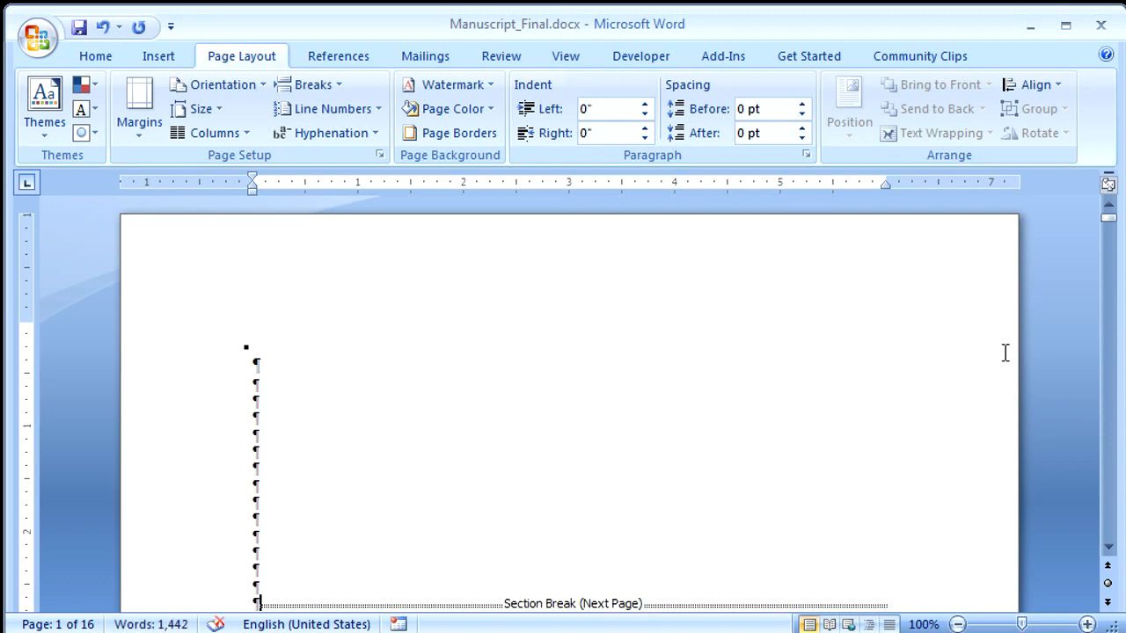
pyautogui.click(95, 55)
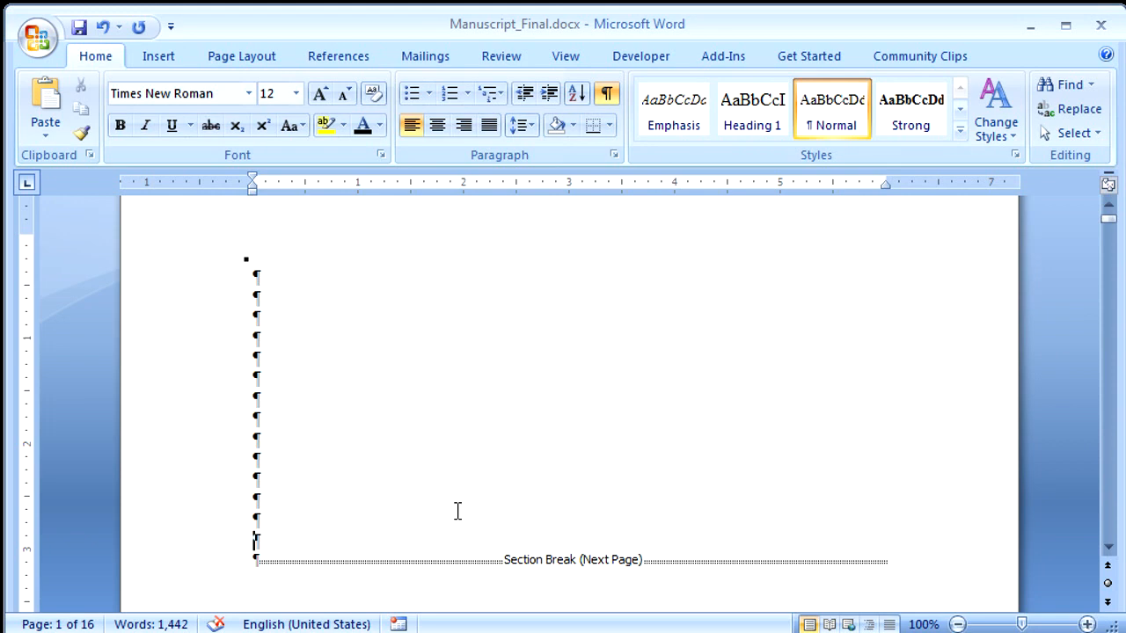
pyautogui.write('Ghosts')
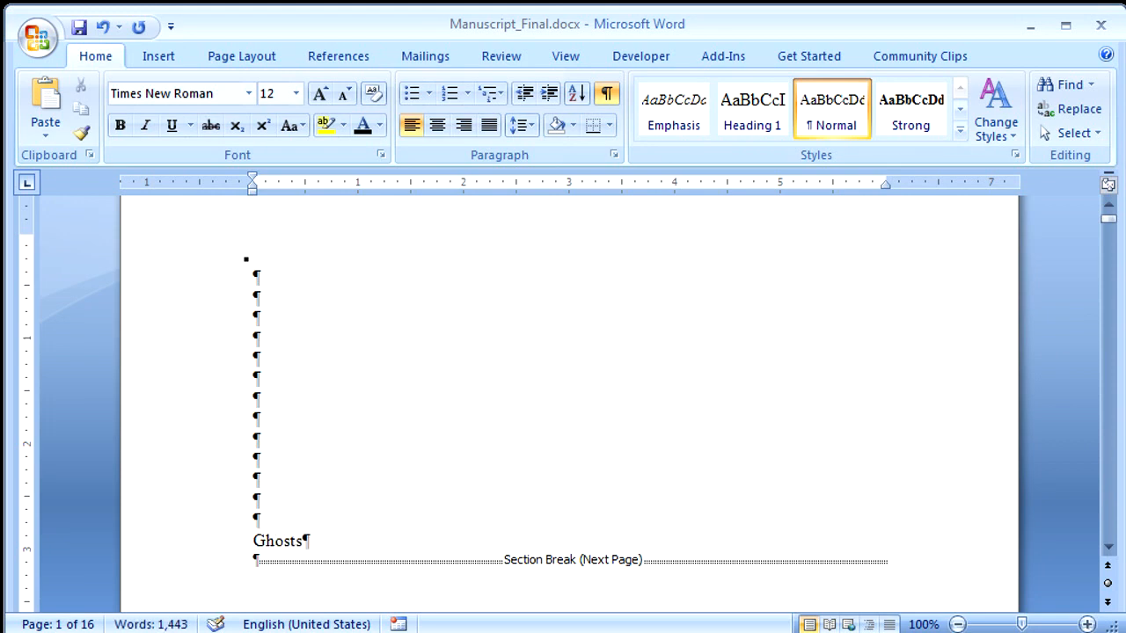
pyautogui.press('enter')
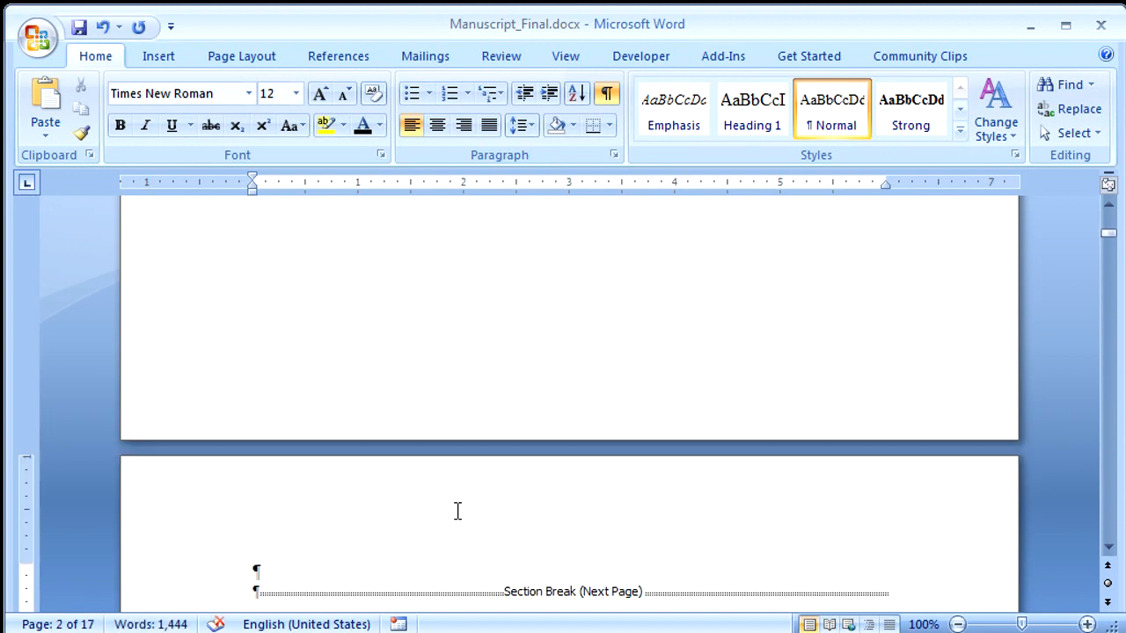
# - Type 'Contents' on page 2 and bring up the Insert Table of Contents dialog
pyautogui.write('Contents')
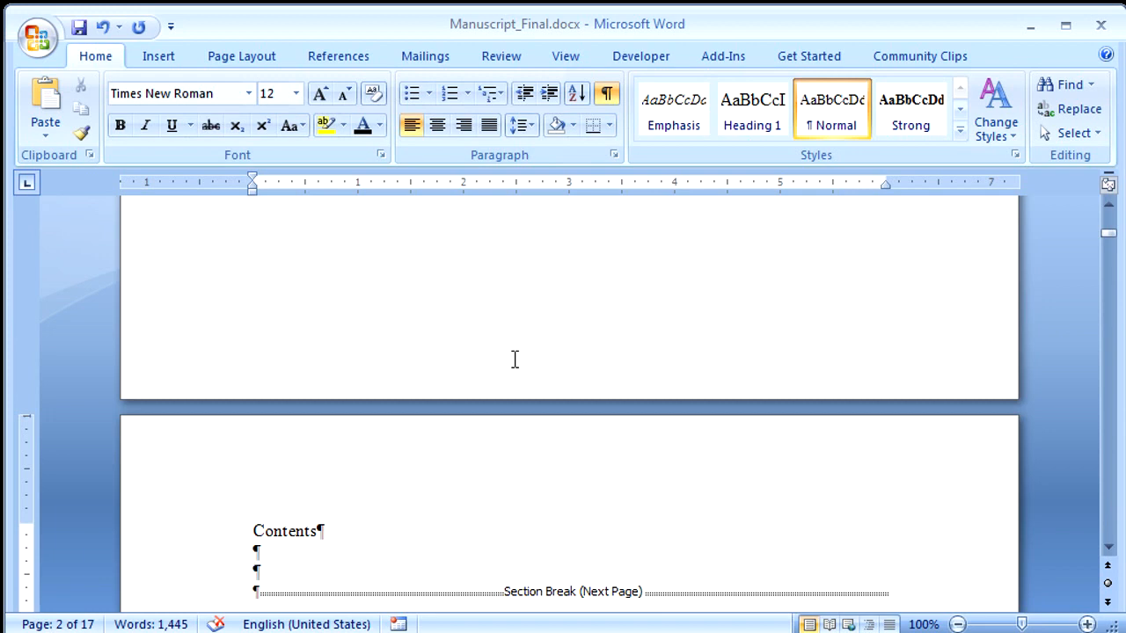
pyautogui.click(338, 55)
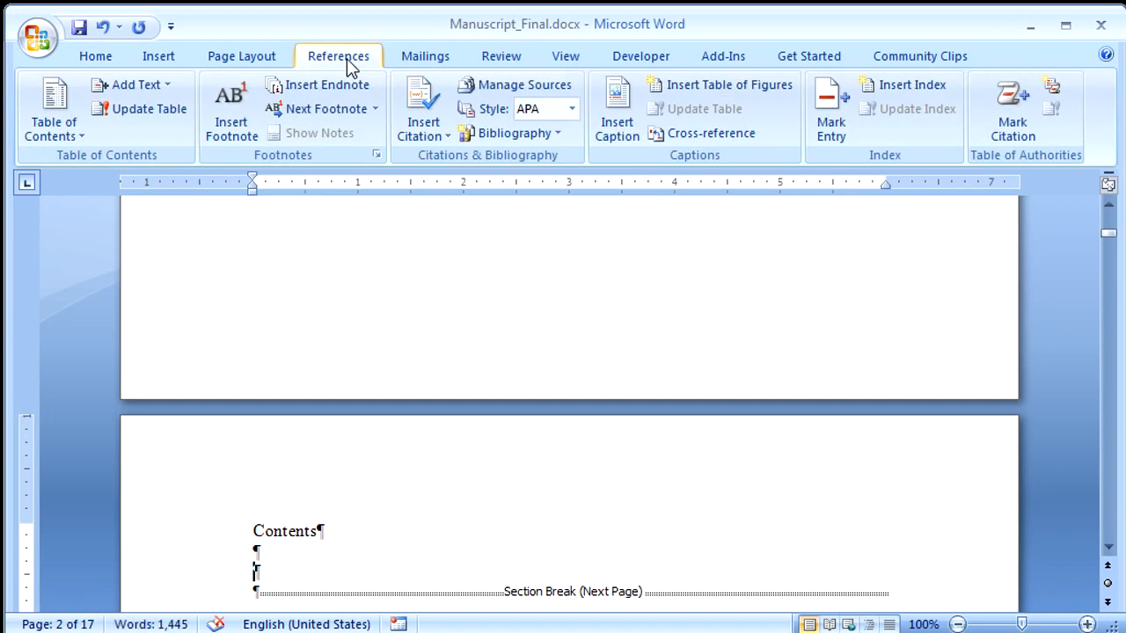
pyautogui.moveTo(53, 114)
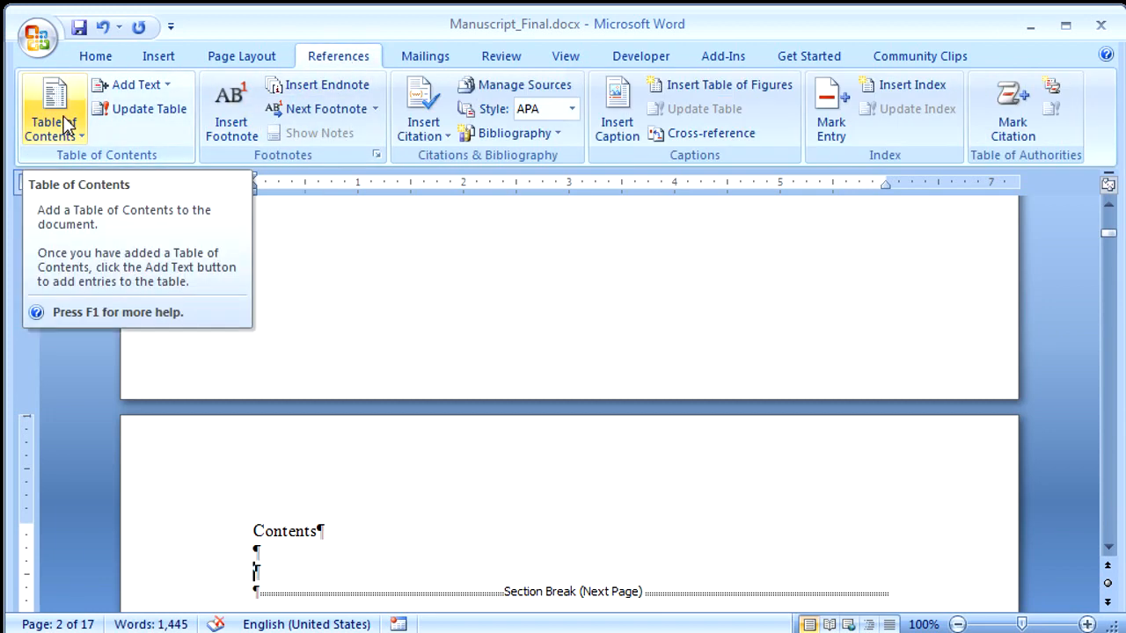
pyautogui.click(50, 114)
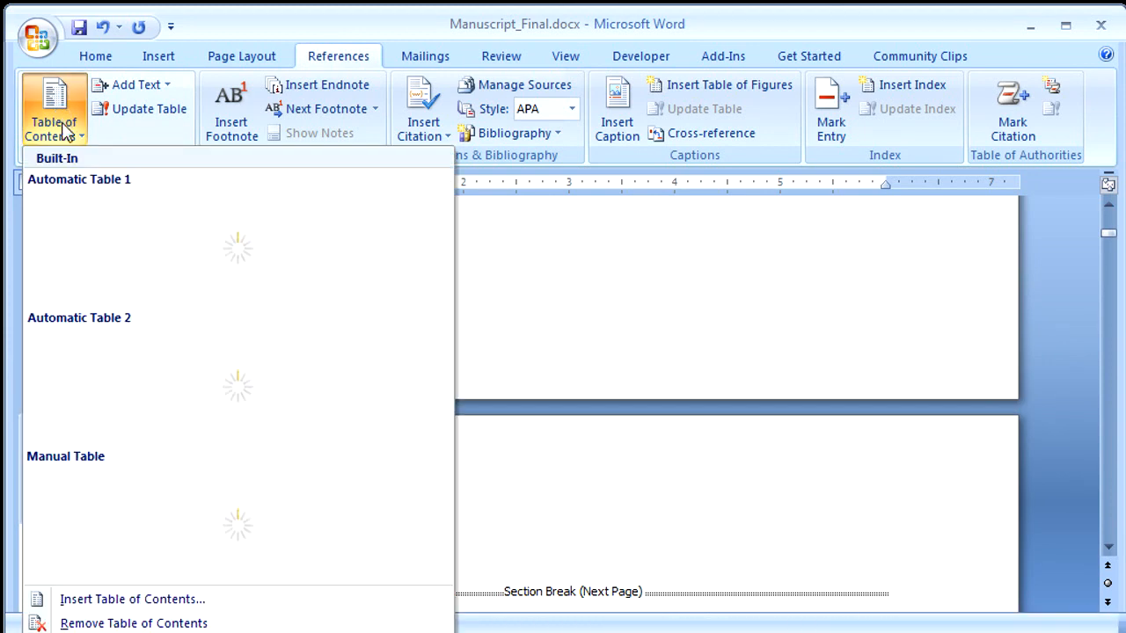
pyautogui.moveTo(119, 609)
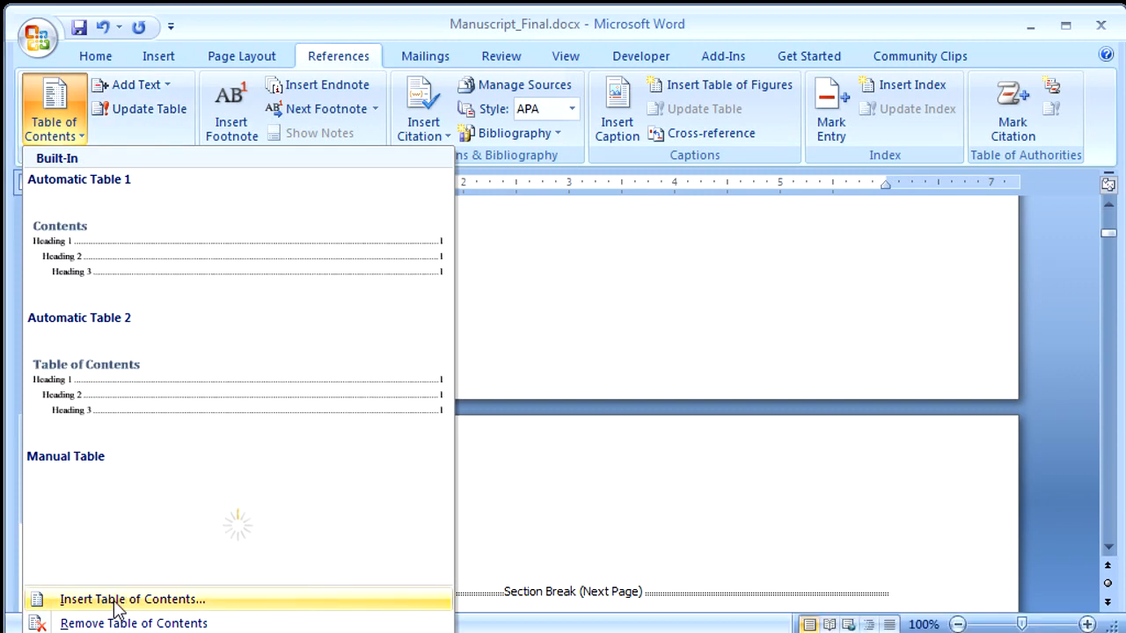
pyautogui.click(132, 599)
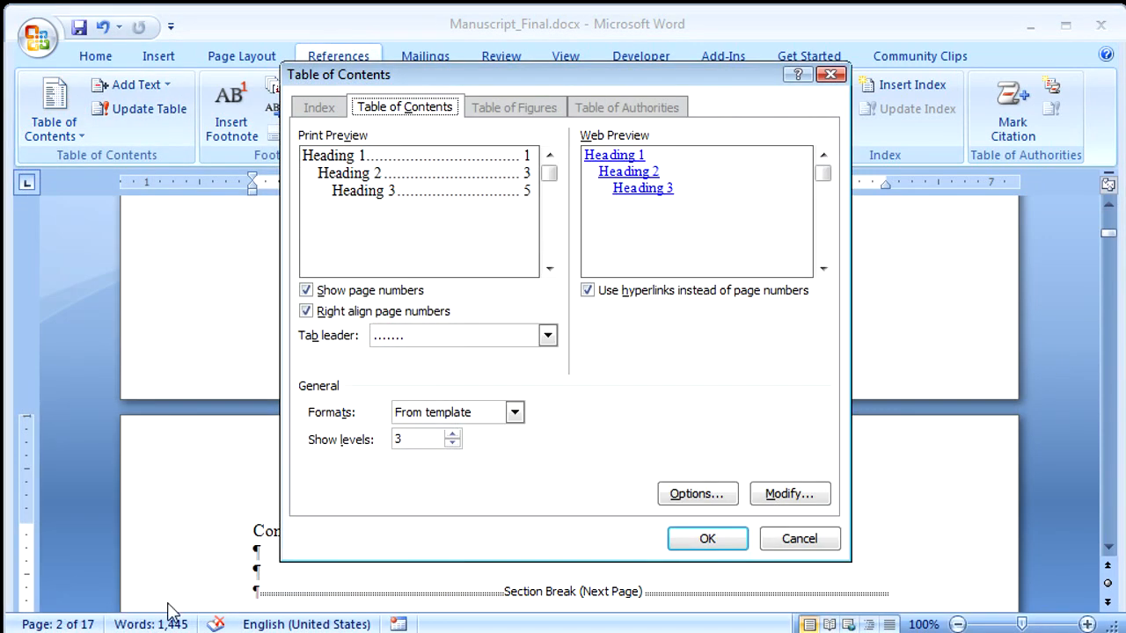
pyautogui.moveTo(343, 464)
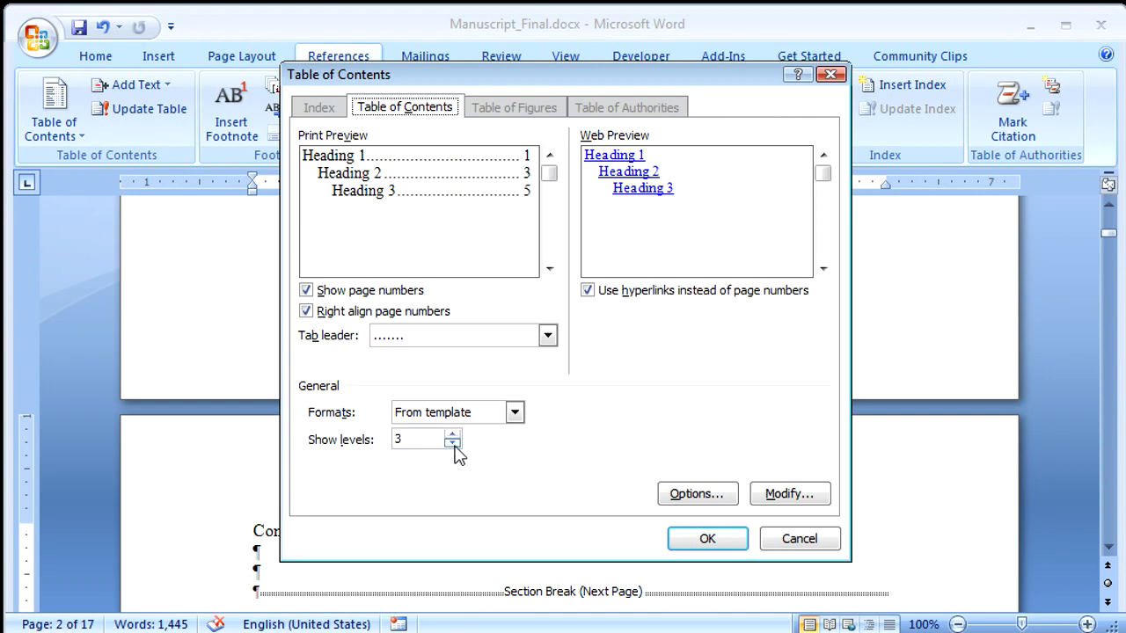
# - Set Show levels to 1 and insert the table of contents
pyautogui.click(452, 444)
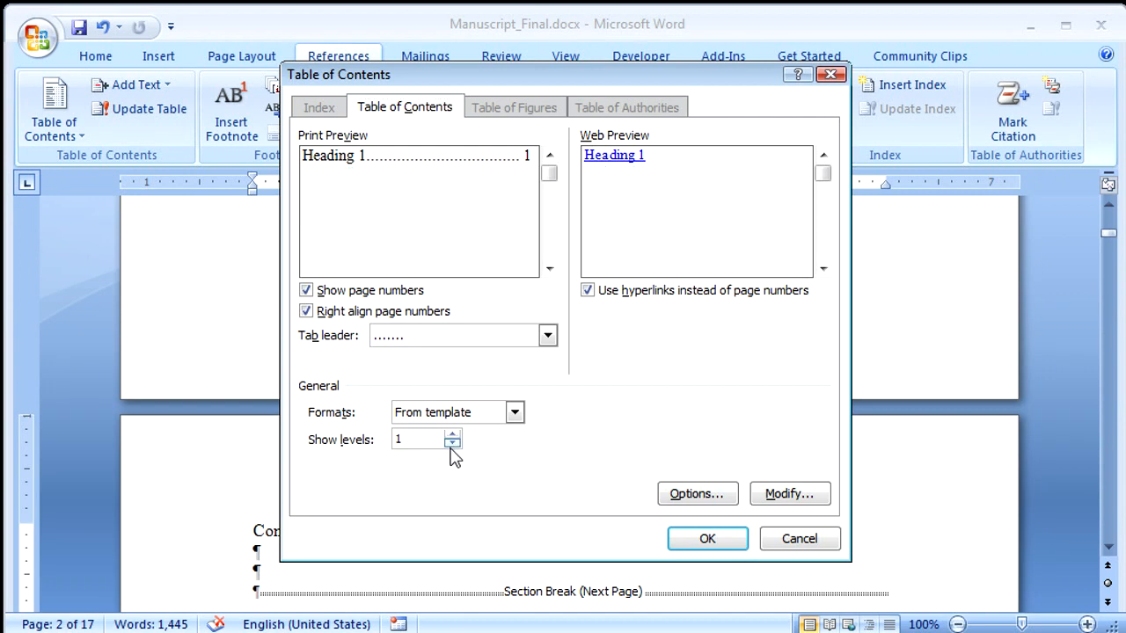
pyautogui.click(707, 538)
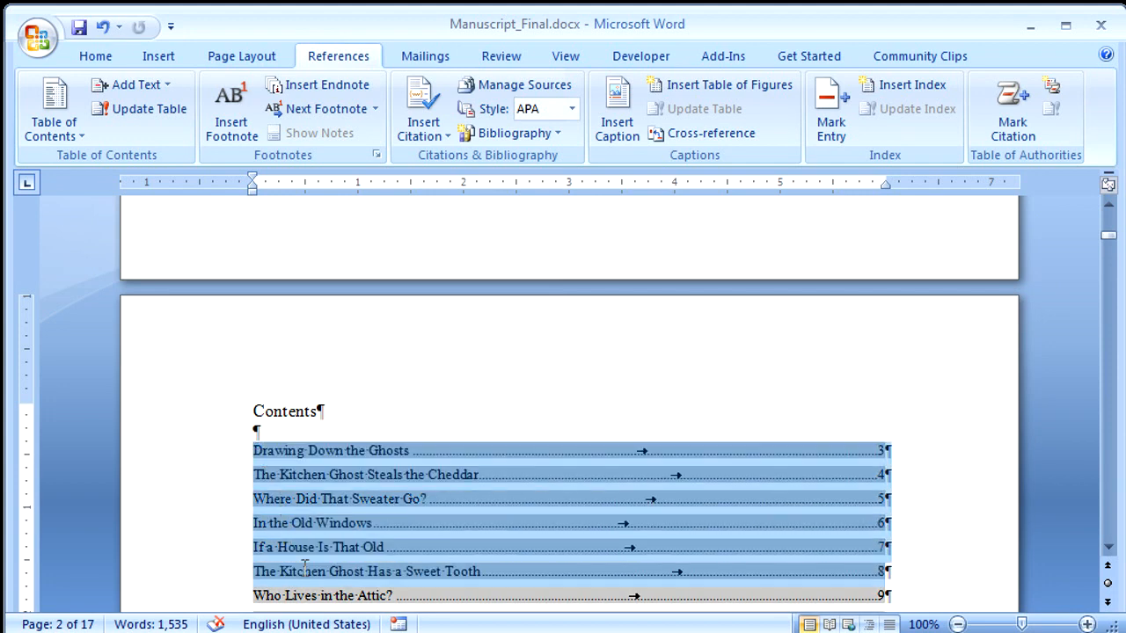
# - Scroll through the fifteen-poem contents list, then go back to the Home tab
pyautogui.scroll(-3)
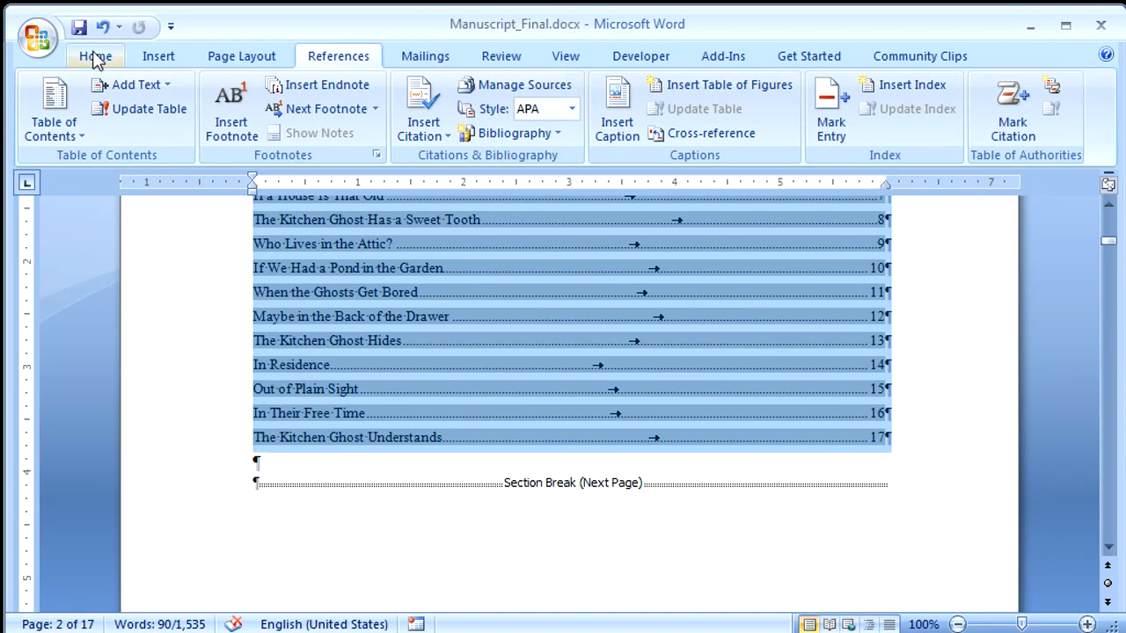
pyautogui.click(95, 56)
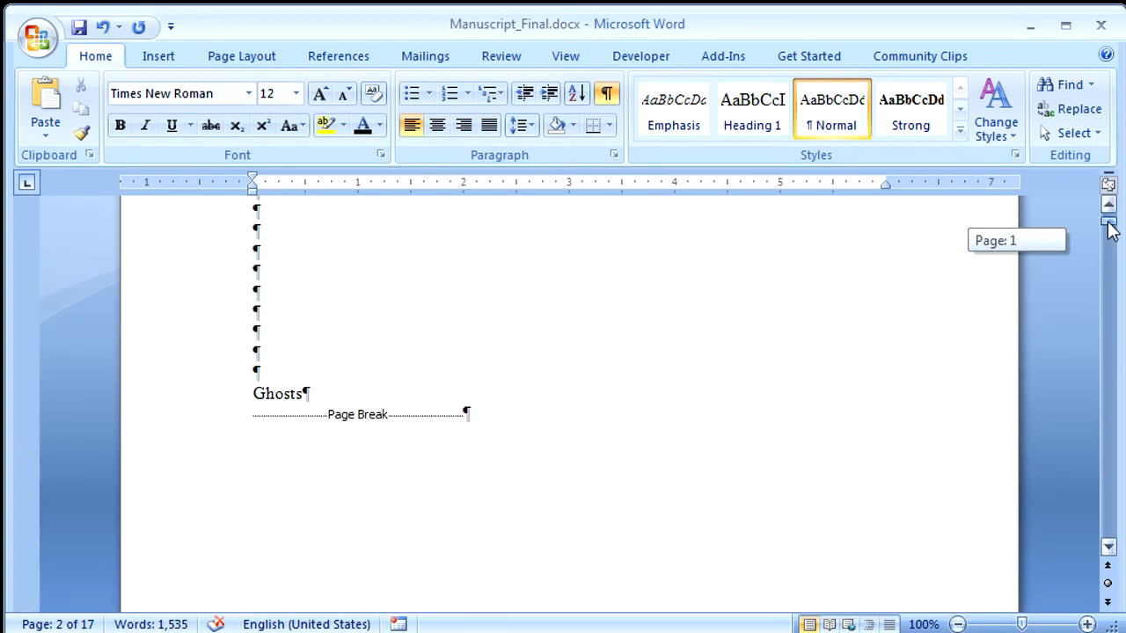
pyautogui.scroll(-3)
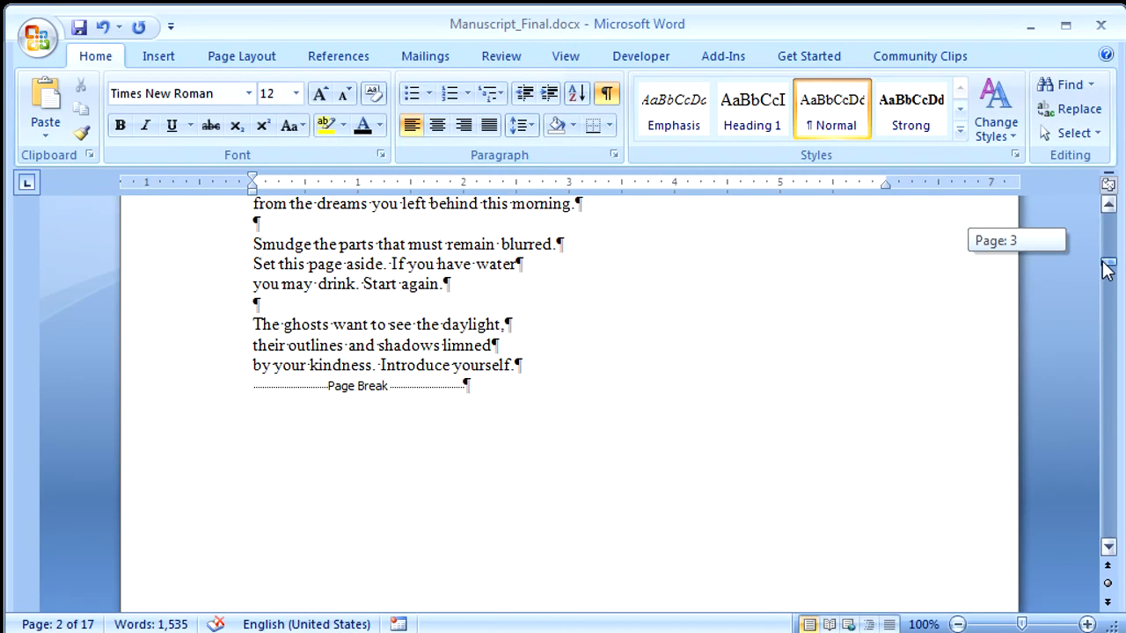
pyautogui.scroll(-3)
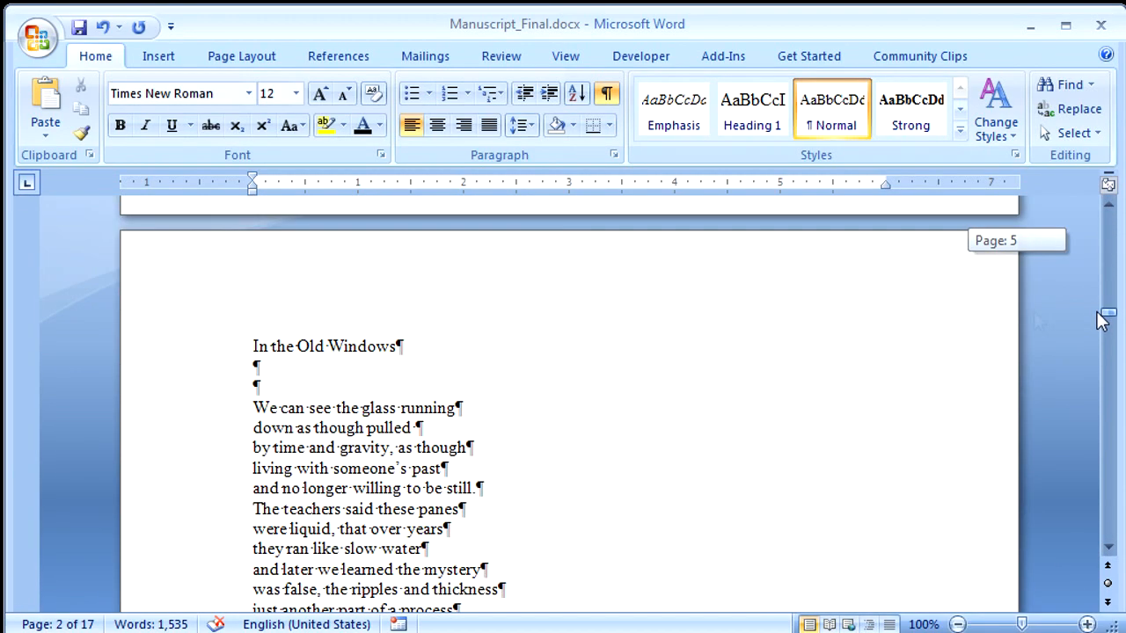